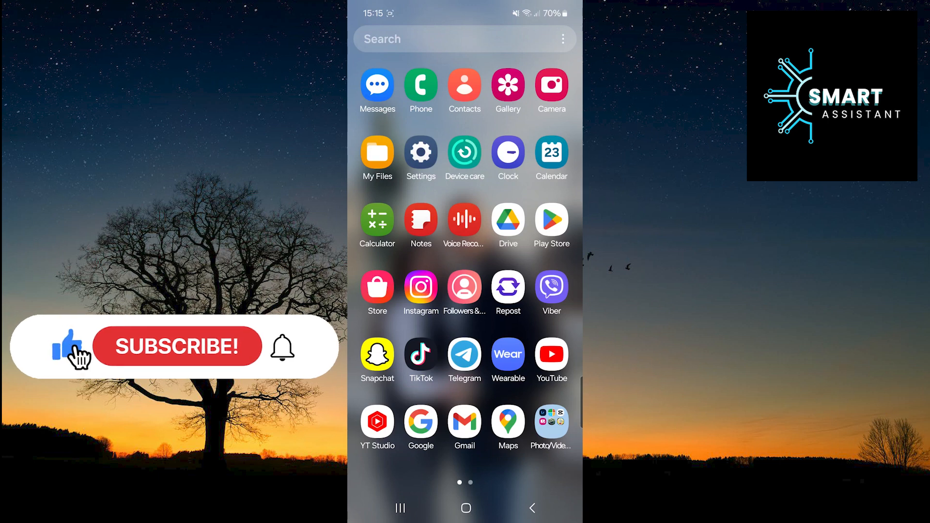
# Launch the Settings app from the app drawer
pyautogui.click(176, 346)
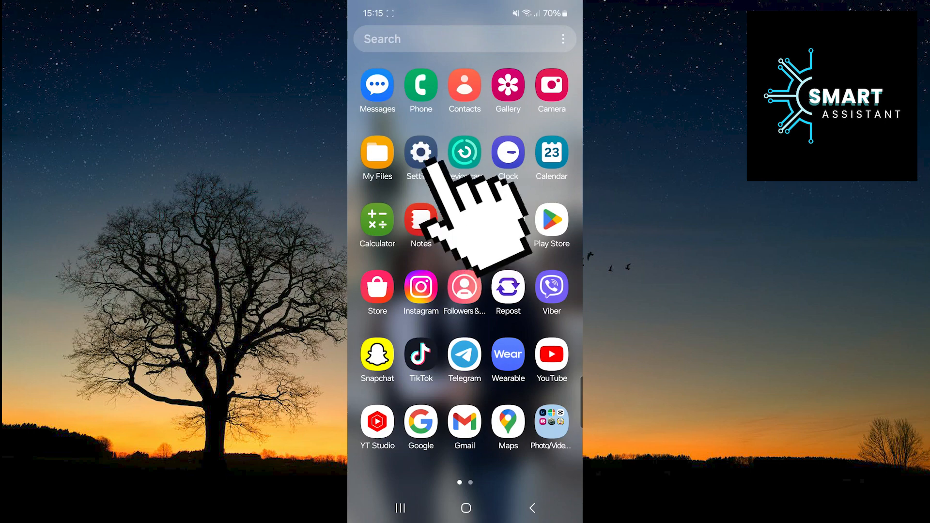
pyautogui.click(420, 152)
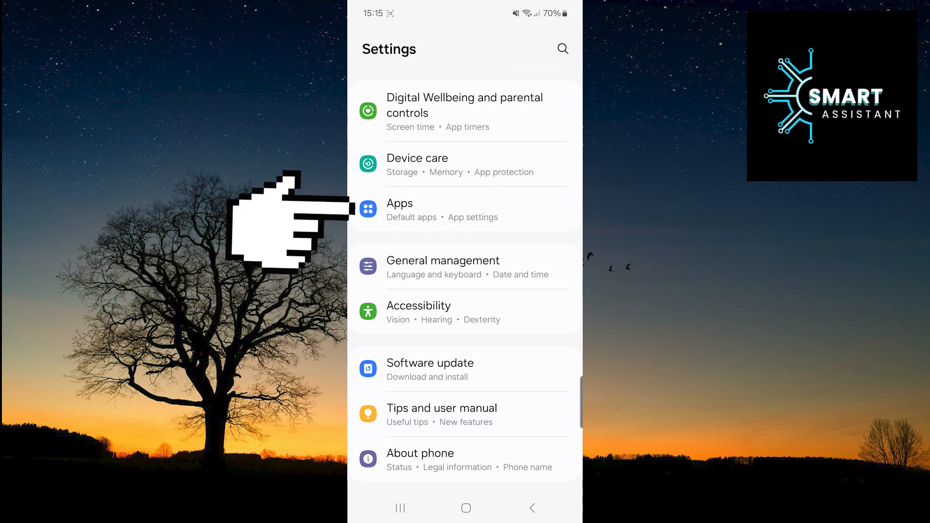
# Go to the Apps list and start a search of installed apps
pyautogui.click(399, 203)
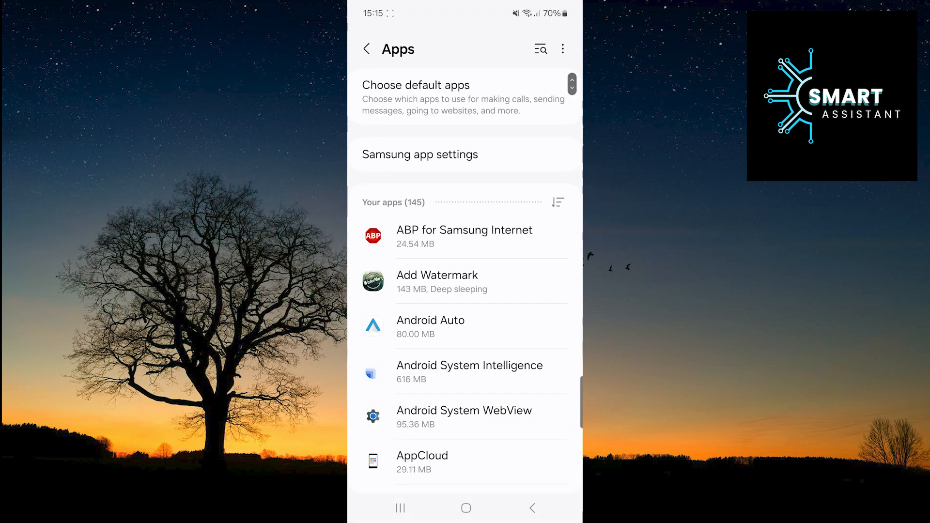
pyautogui.click(540, 48)
pyautogui.write('google play store')
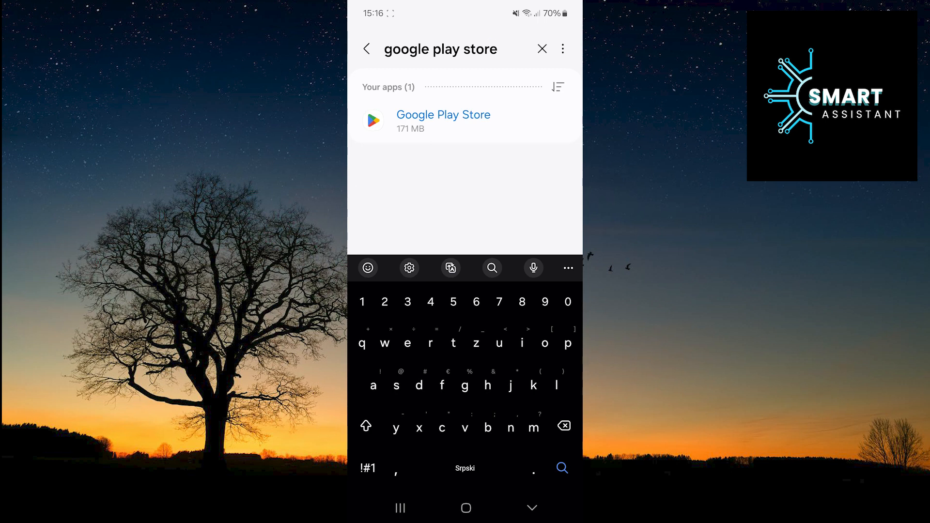
# Open the Google Play Store result and scroll down its App info page
pyautogui.click(443, 121)
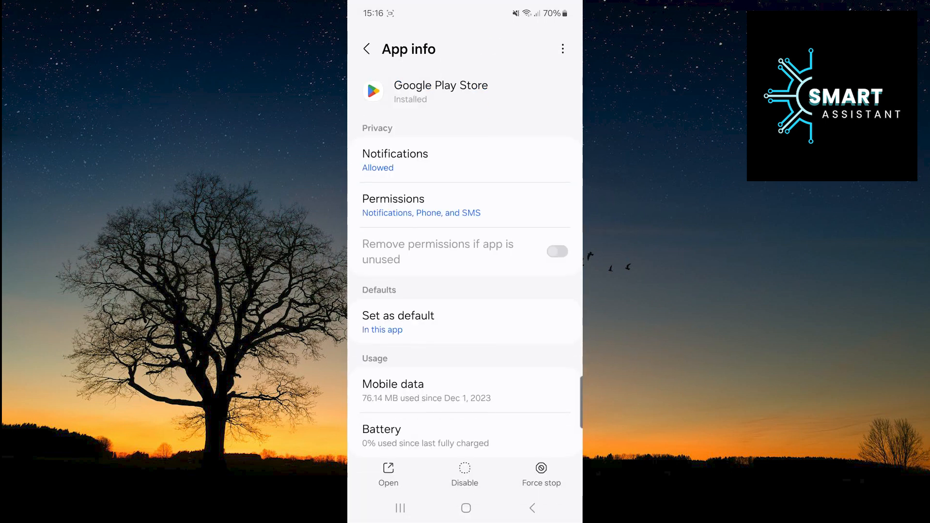
pyautogui.scroll(-3)
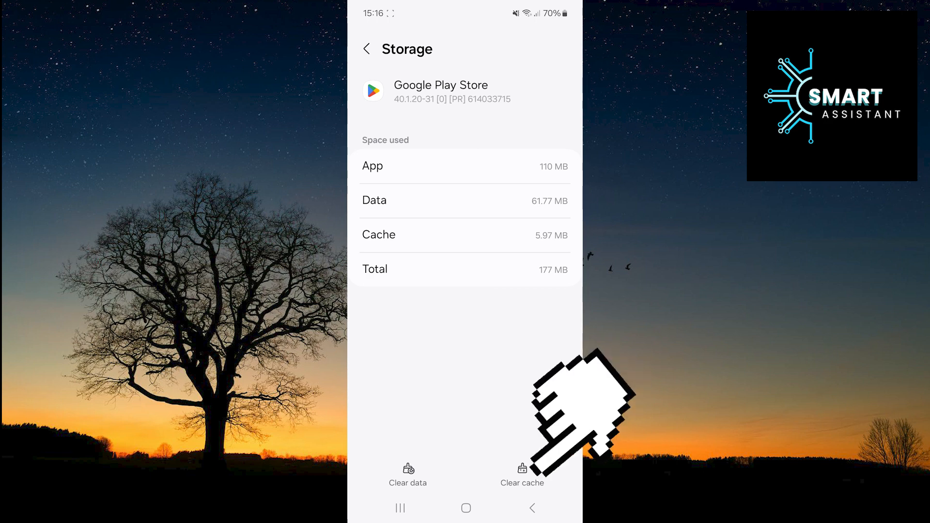
# Clear Google Play Store's 5.97 MB cache so it reads 0 B
pyautogui.click(522, 472)
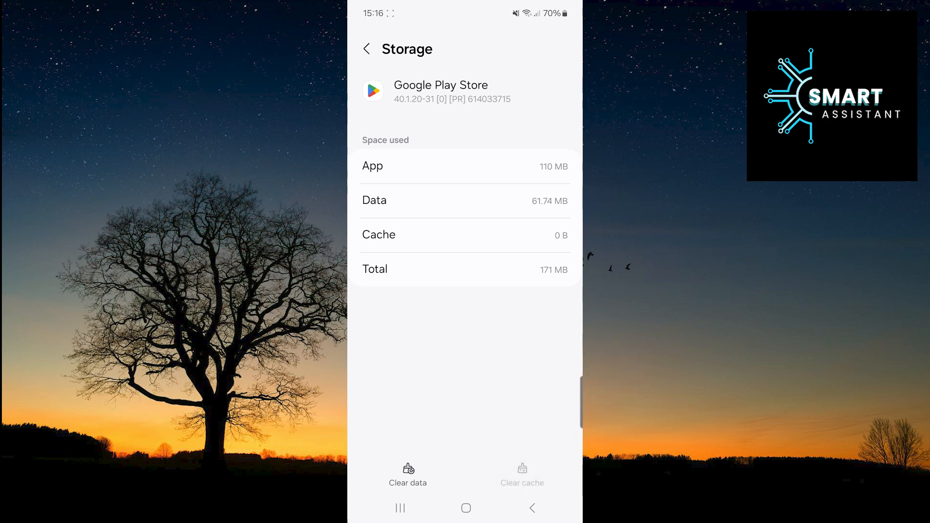